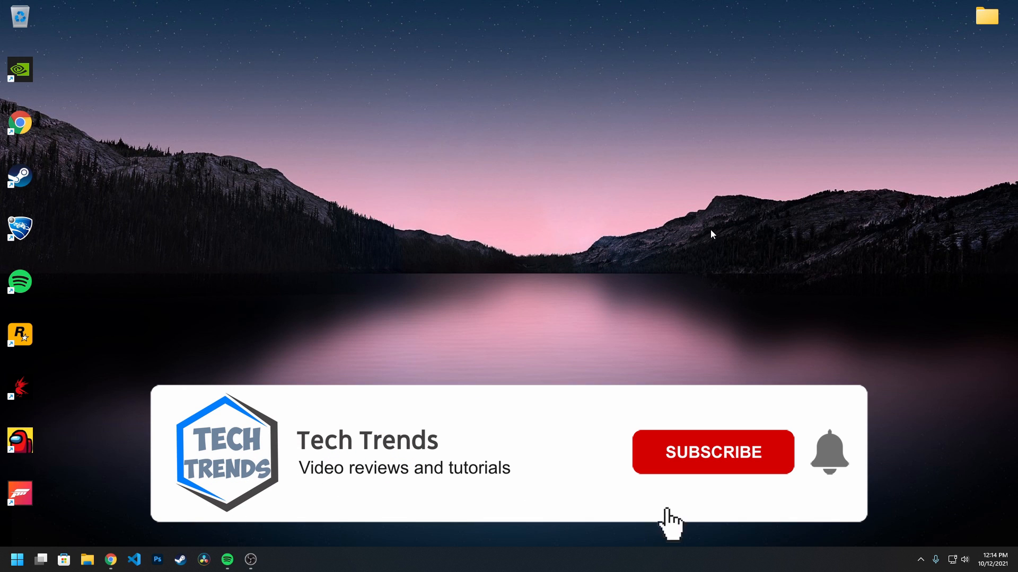
Search Google for 'download windows 11' and go to Microsoft's Download Windows 11 page.
{"action": "left_click", "coordinate": [712, 451]}
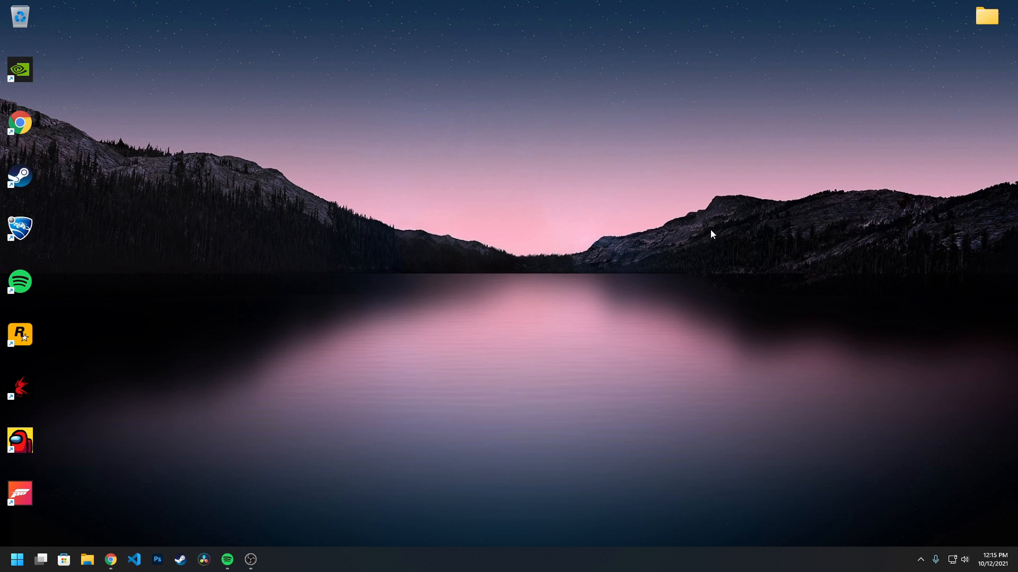
{"action": "mouse_move", "coordinate": [220, 480]}
{"action": "type", "text": "download windo"}
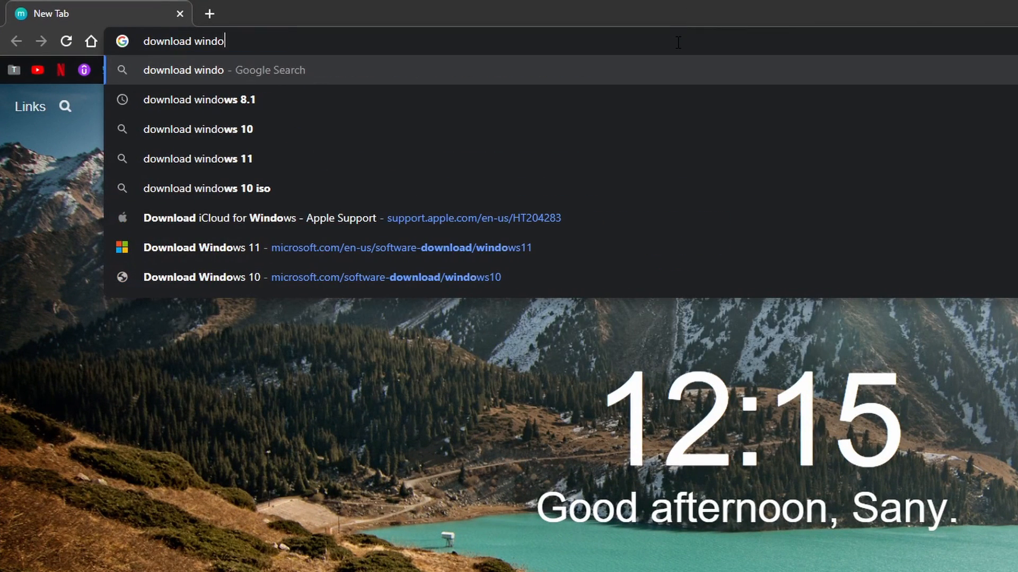
{"action": "left_click", "coordinate": [198, 158]}
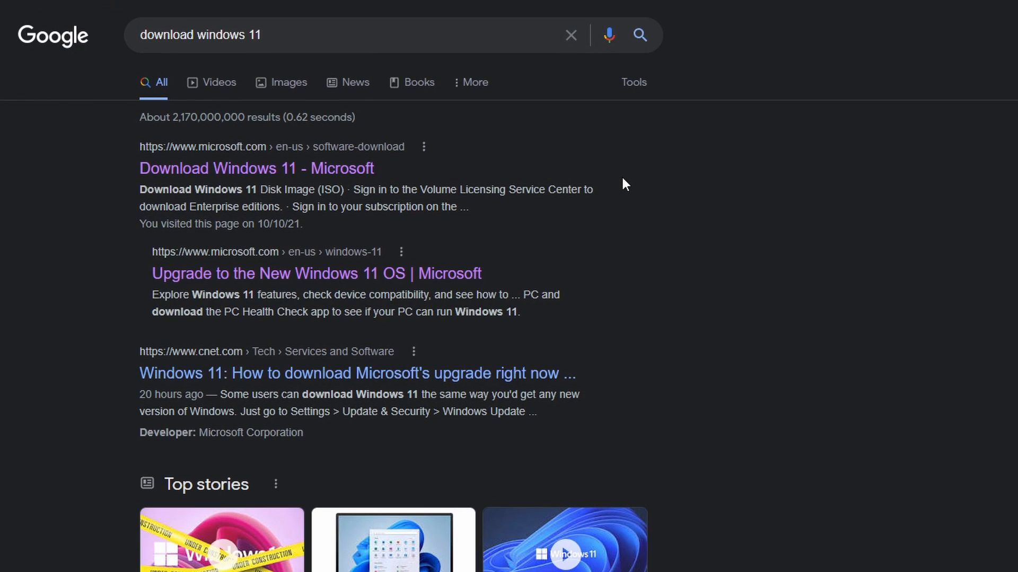
{"action": "mouse_move", "coordinate": [300, 176]}
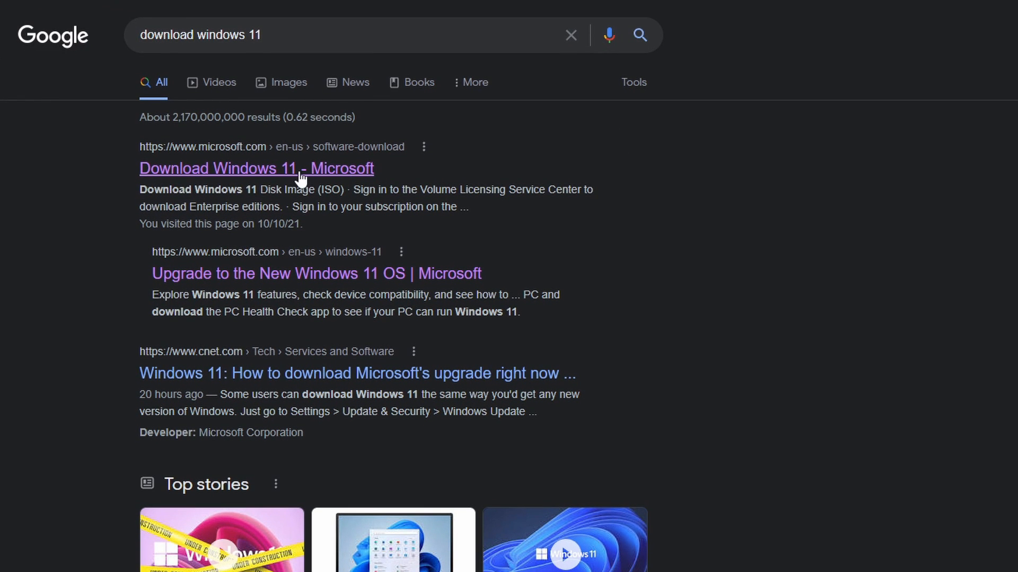
{"action": "left_click", "coordinate": [256, 168]}
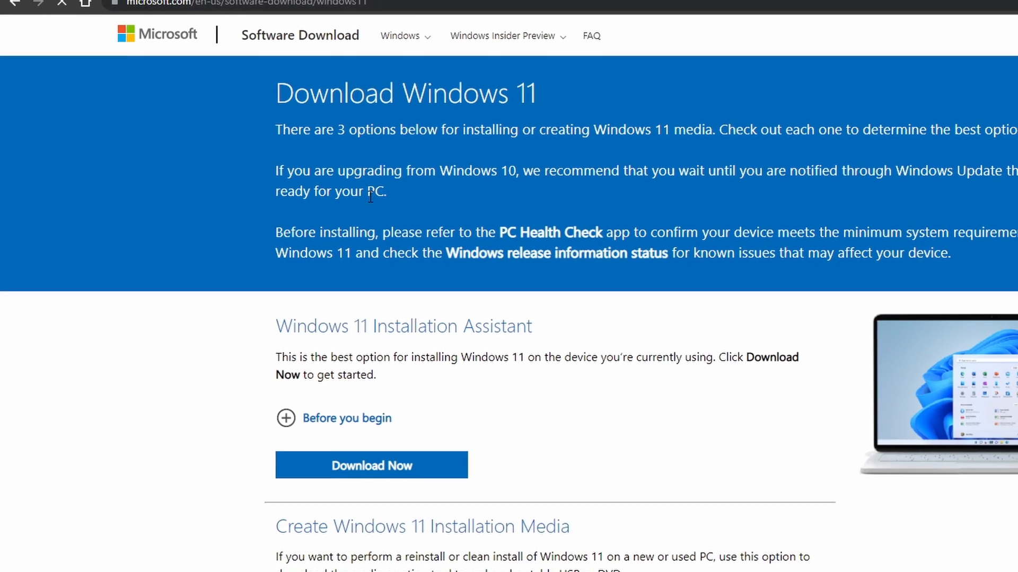
Download the Windows 11 installation media creation tool and launch it.
{"action": "scroll", "scroll_direction": "down", "scroll_amount": 3}
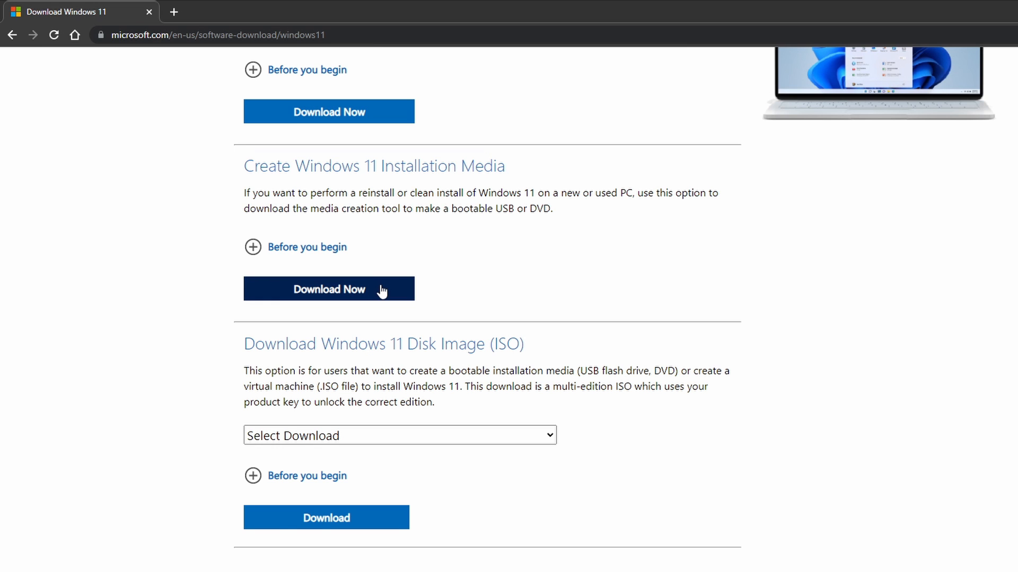
{"action": "left_click", "coordinate": [328, 289]}
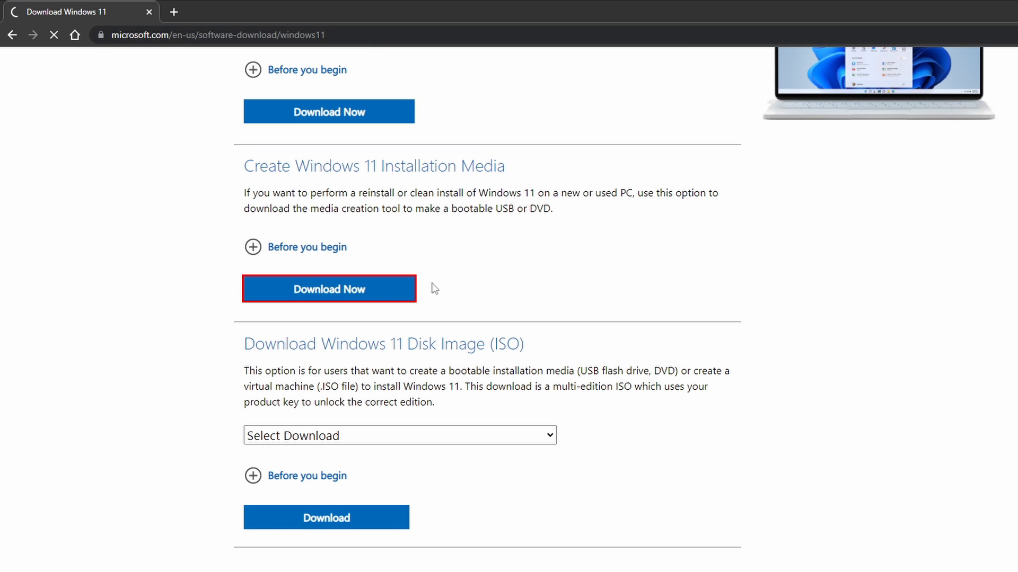
{"action": "left_click", "coordinate": [328, 289]}
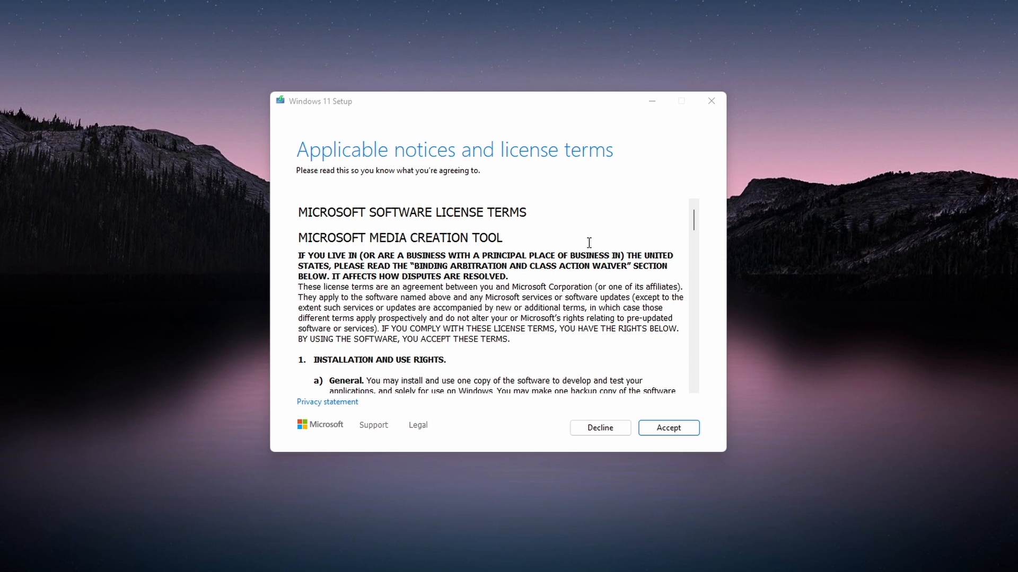
Accept the license, drop the recommended options, and keep English (United States) with Windows 11.
{"action": "left_click", "coordinate": [668, 427]}
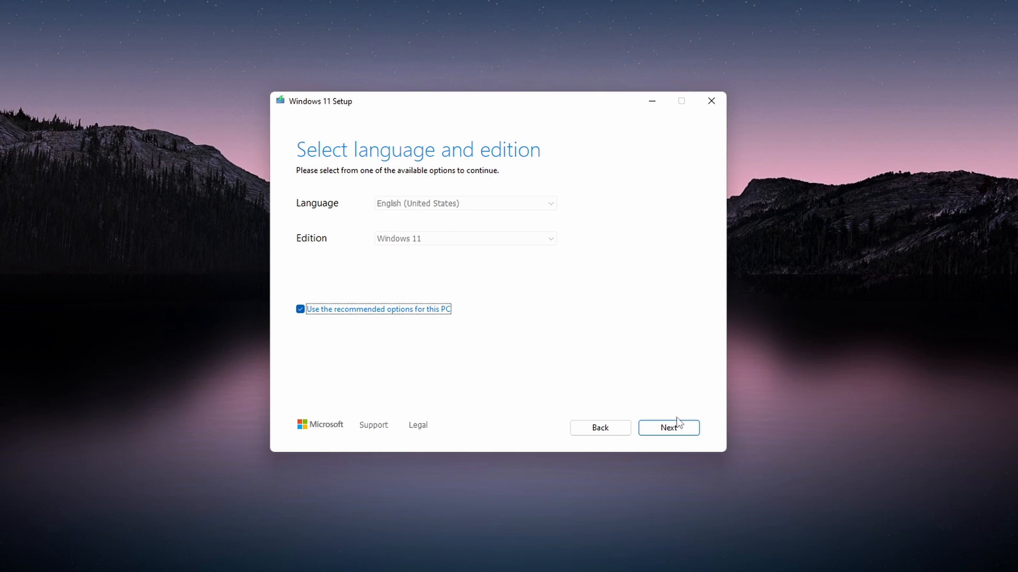
{"action": "left_click", "coordinate": [300, 309]}
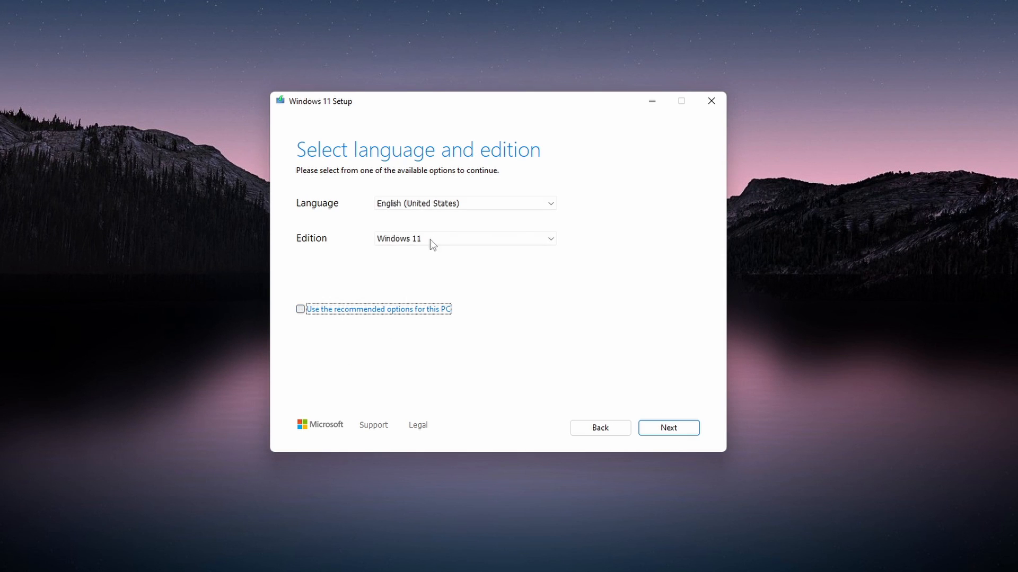
{"action": "left_click", "coordinate": [464, 203]}
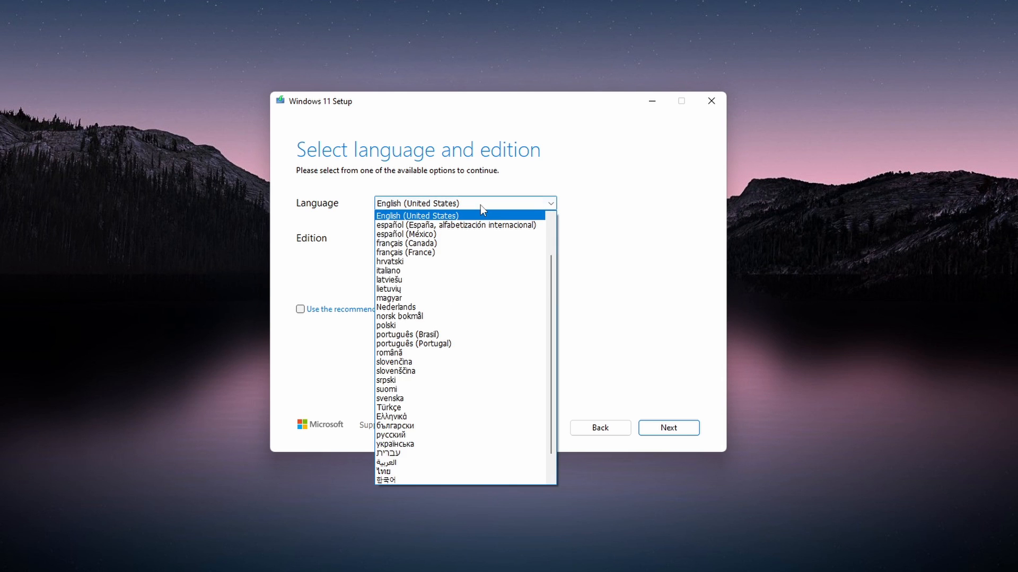
{"action": "left_click", "coordinate": [417, 215]}
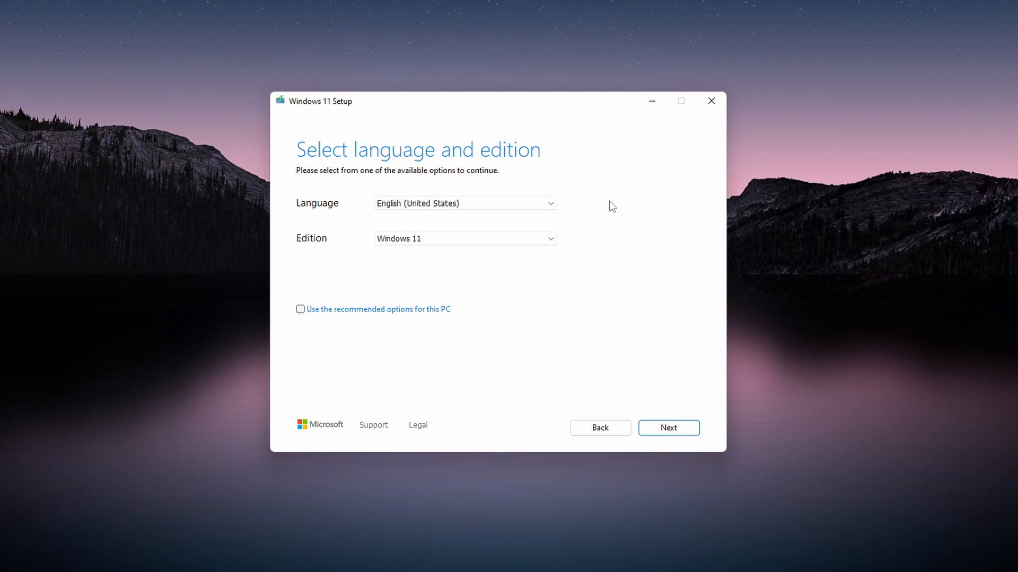
{"action": "left_click", "coordinate": [668, 428]}
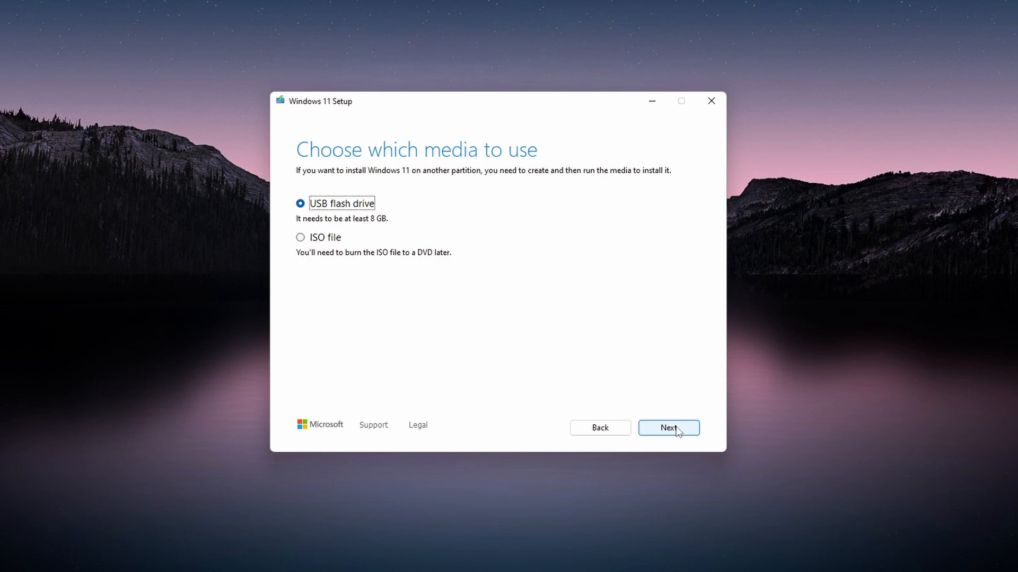
{"action": "mouse_move", "coordinate": [336, 251]}
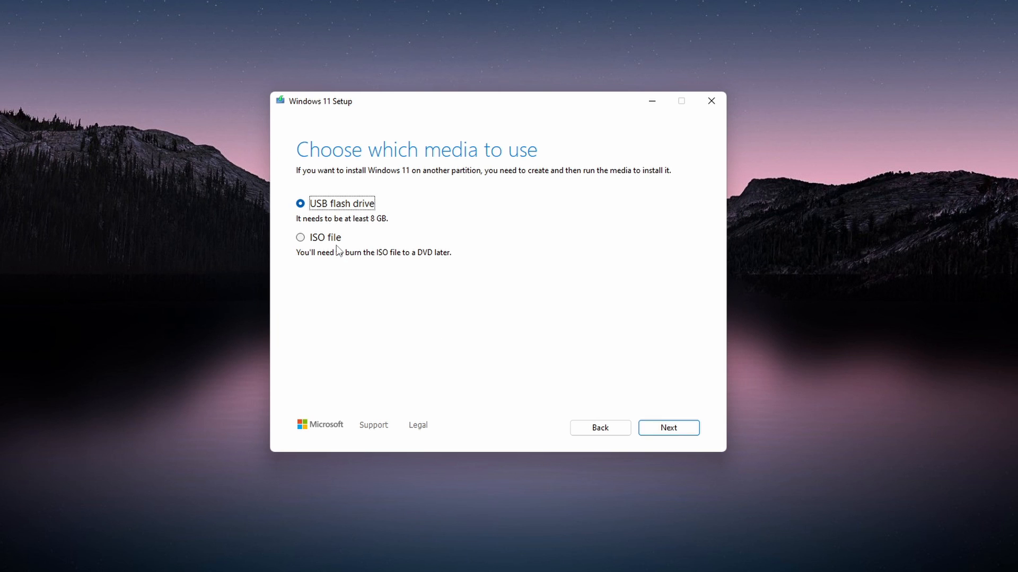
Choose ISO file as the installation media and proceed to the save location.
{"action": "left_click", "coordinate": [300, 237]}
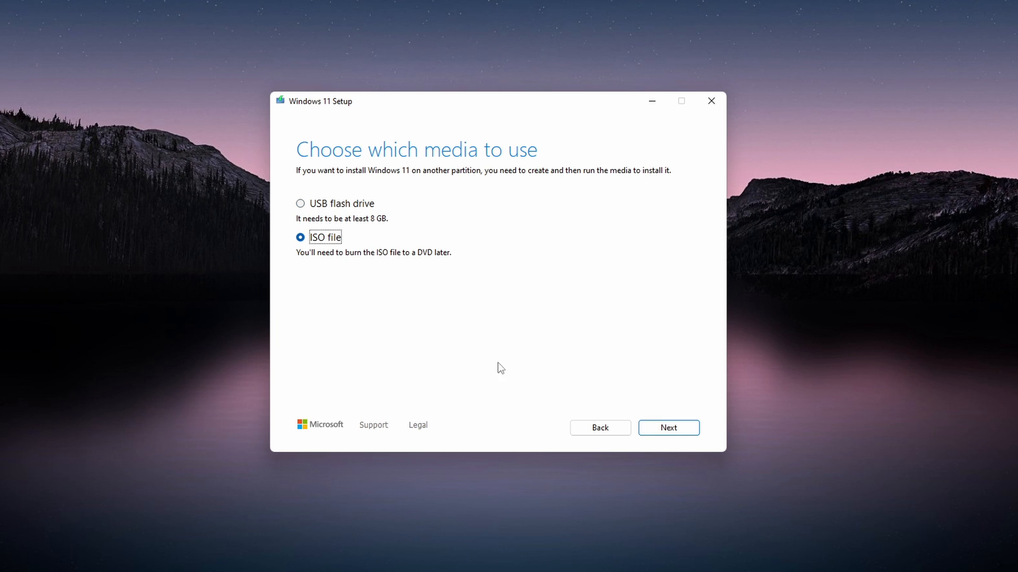
{"action": "left_click", "coordinate": [668, 428]}
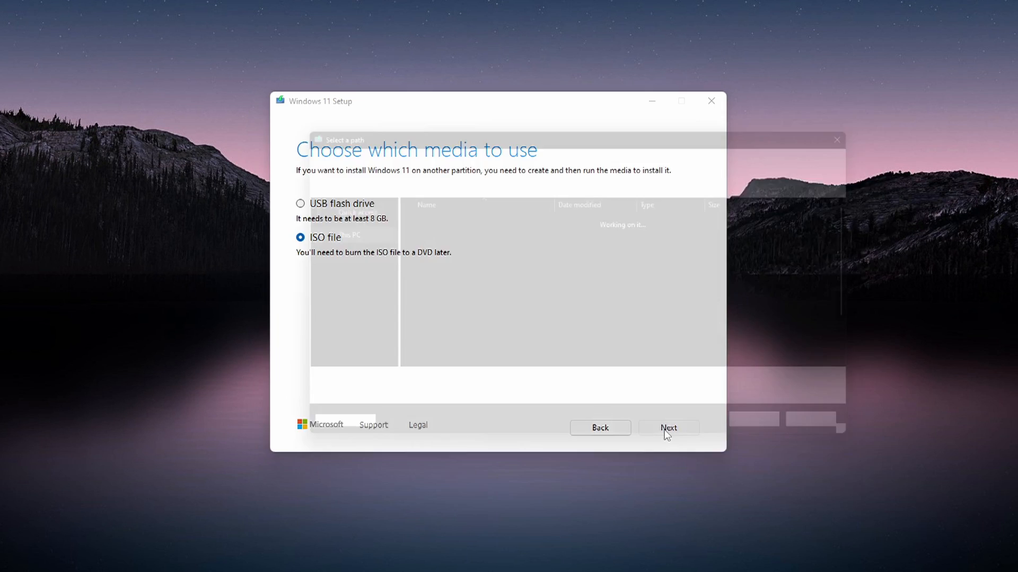
Save the image as Windows.iso to the Desktop and let the download finish.
{"action": "left_click", "coordinate": [667, 428]}
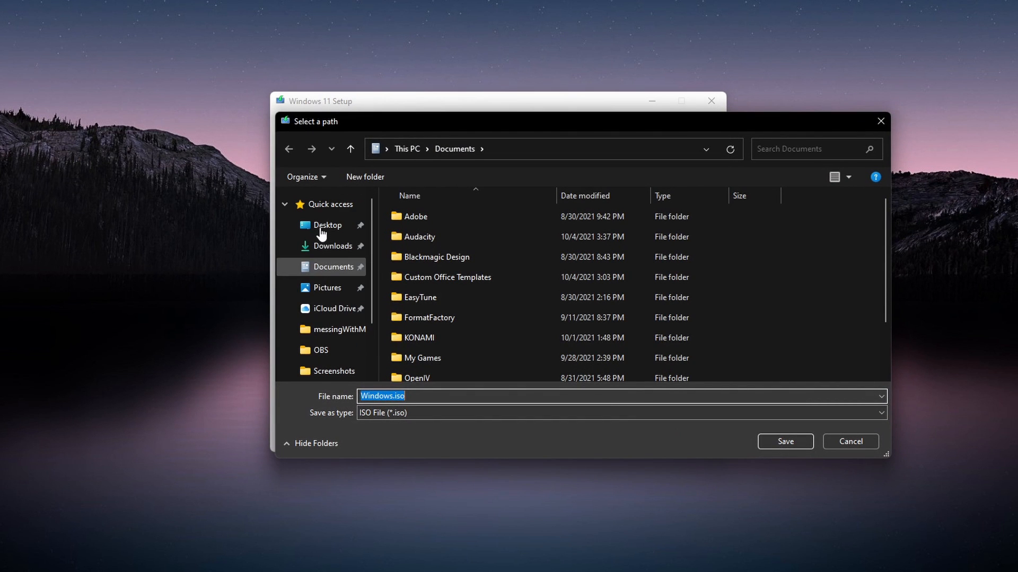
{"action": "left_click", "coordinate": [327, 225]}
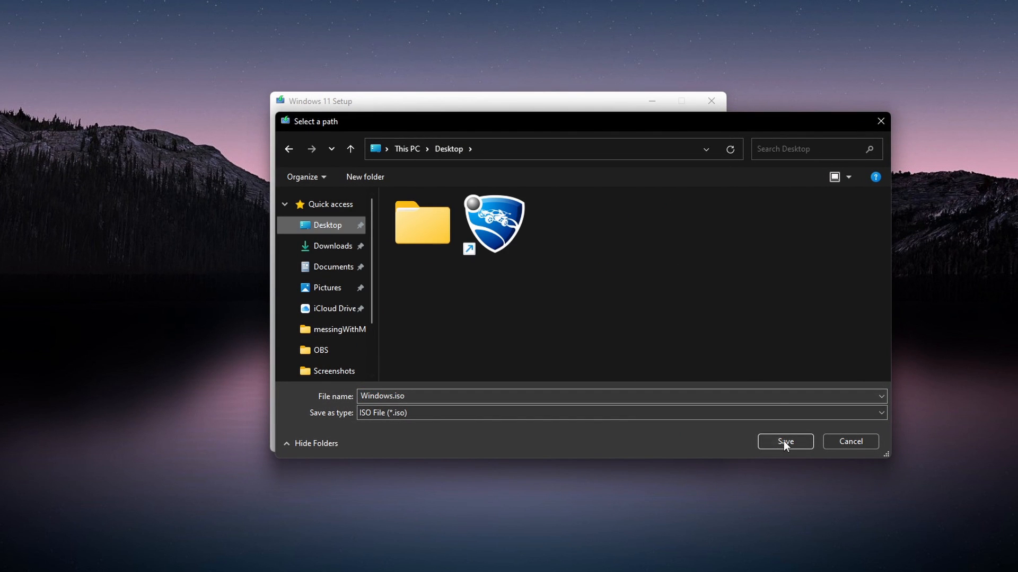
{"action": "left_click", "coordinate": [784, 441]}
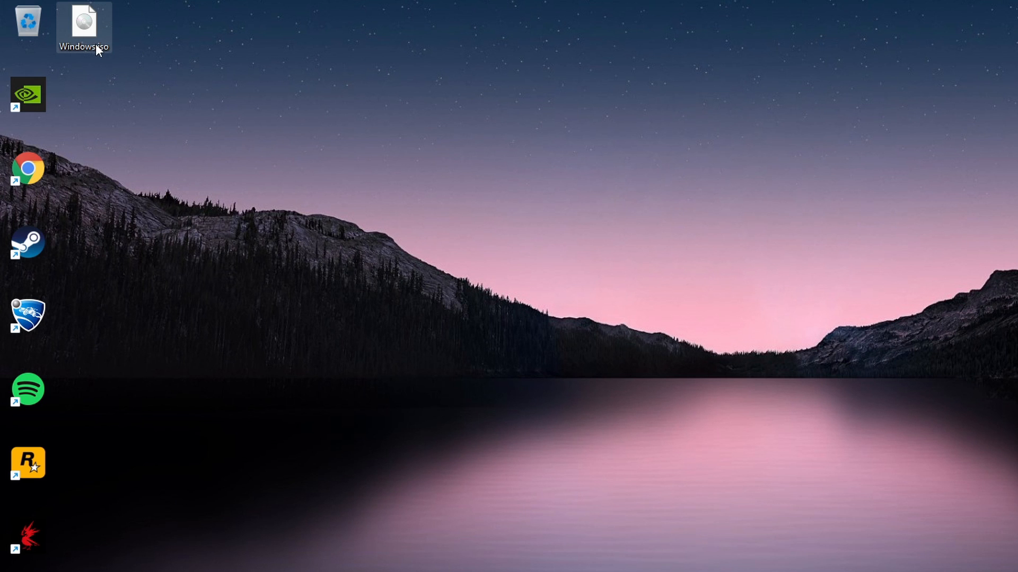
Extract Windows.iso with WinRAR into a Windows folder on the desktop and open it.
{"action": "right_click", "coordinate": [83, 26]}
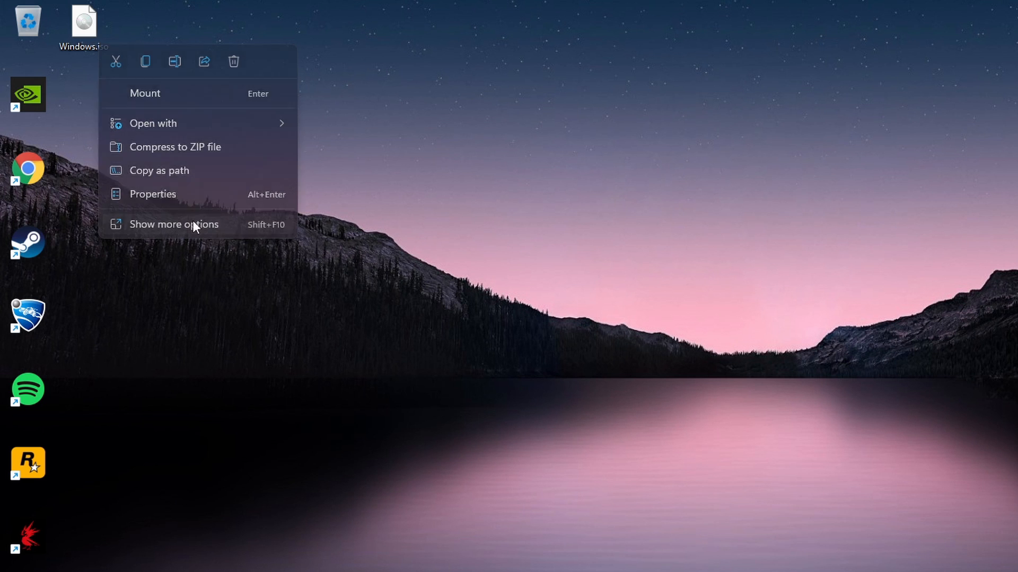
{"action": "left_click", "coordinate": [174, 224]}
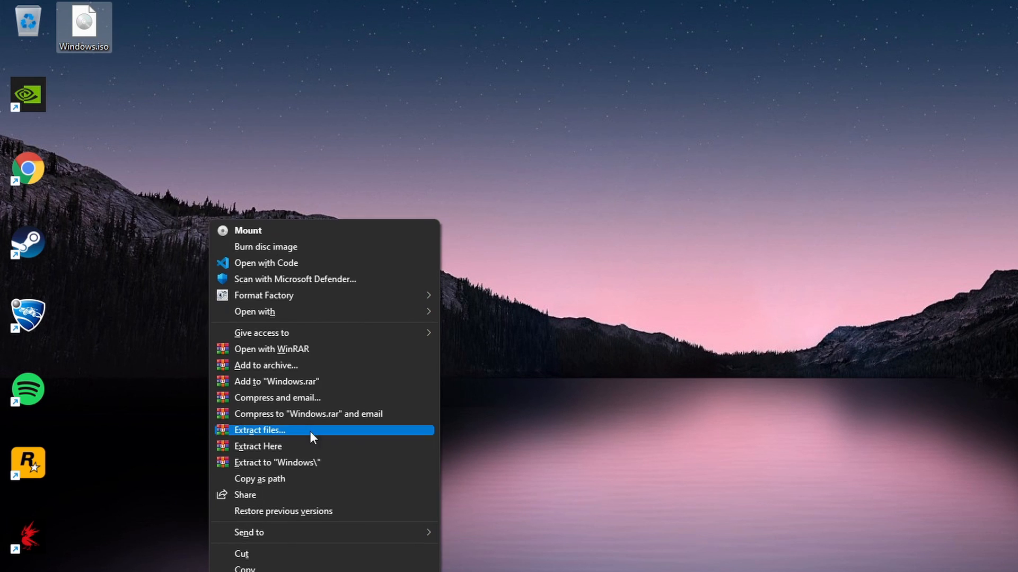
{"action": "left_click", "coordinate": [277, 462]}
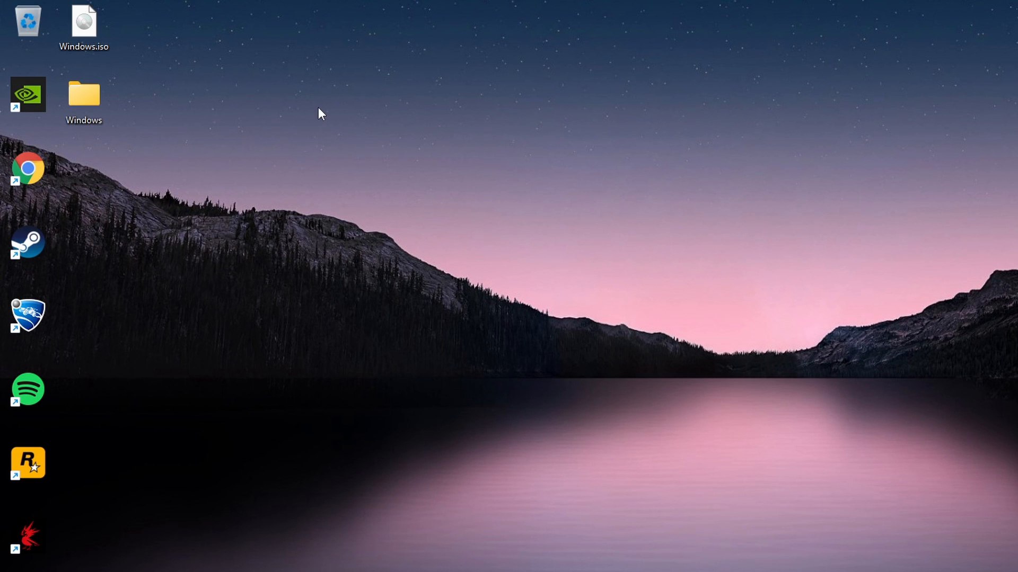
{"action": "double_click", "coordinate": [84, 95]}
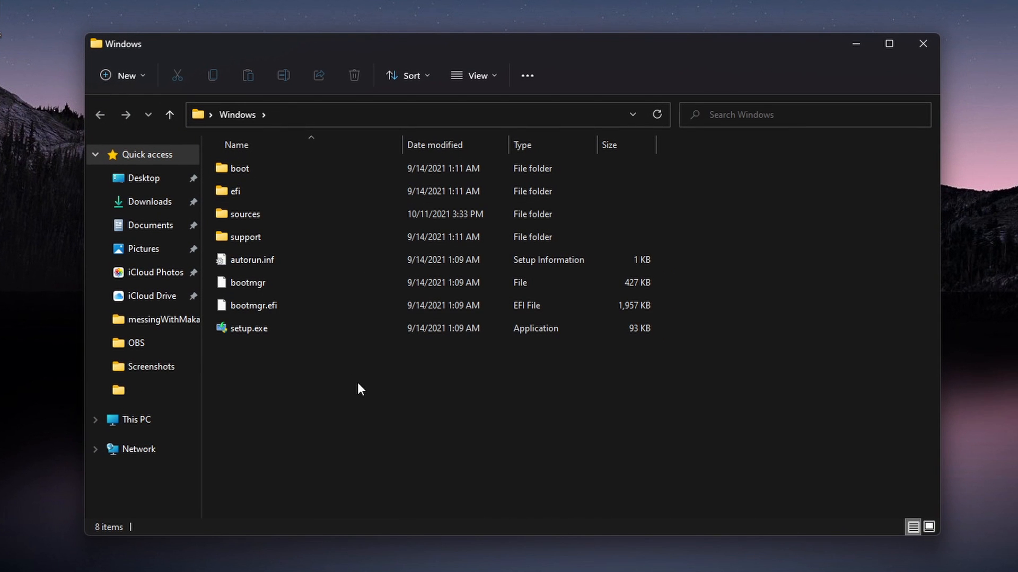
Run setup.exe from the extracted files, continue past updates, and accept the license terms.
{"action": "double_click", "coordinate": [249, 328]}
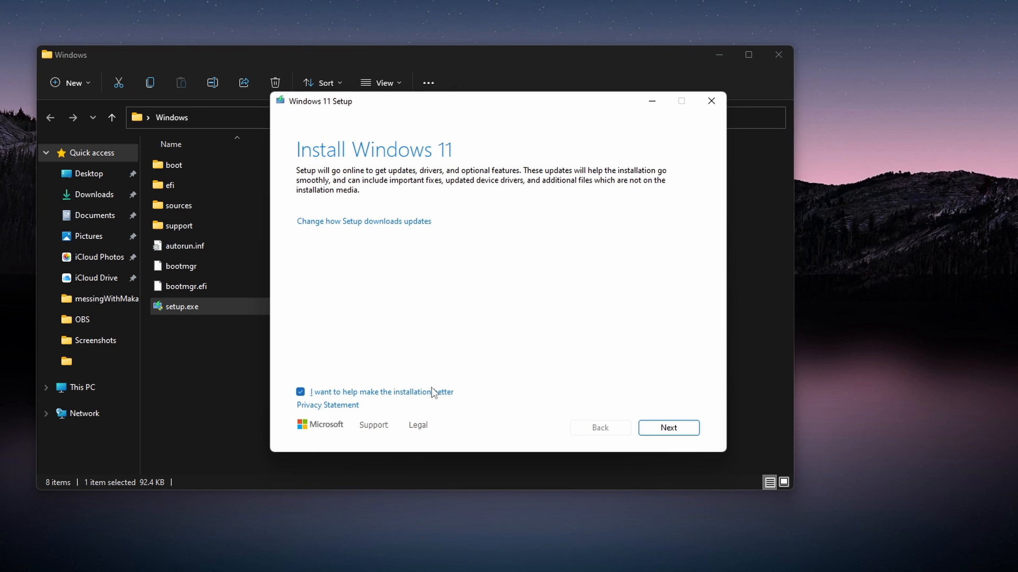
{"action": "left_click", "coordinate": [667, 428]}
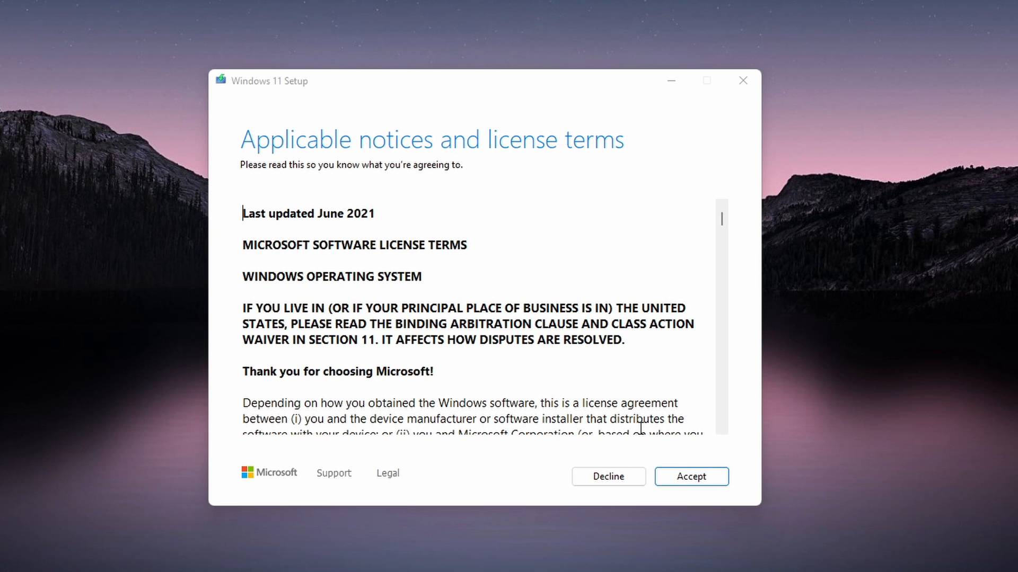
{"action": "mouse_move", "coordinate": [682, 495]}
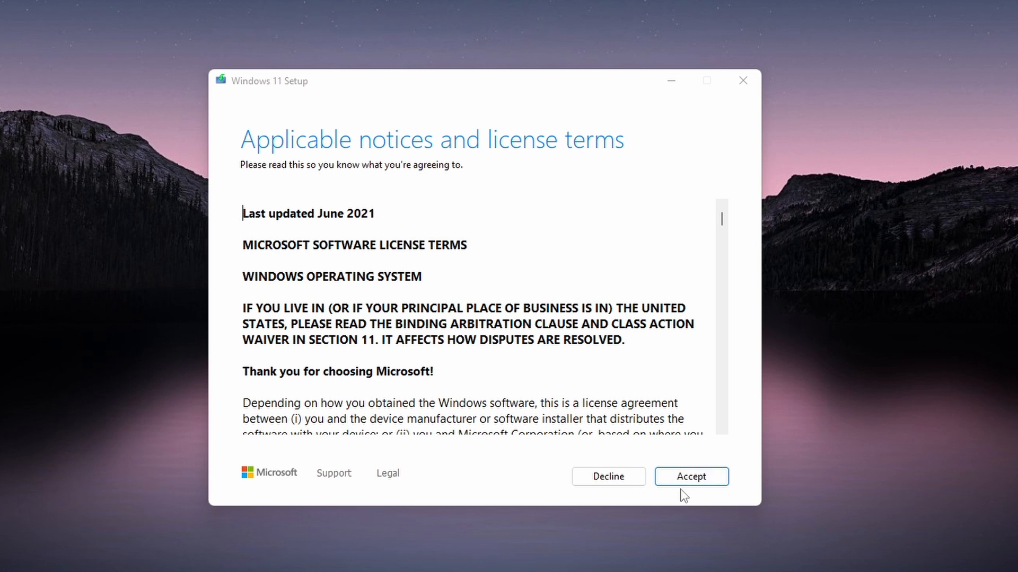
{"action": "left_click", "coordinate": [690, 476]}
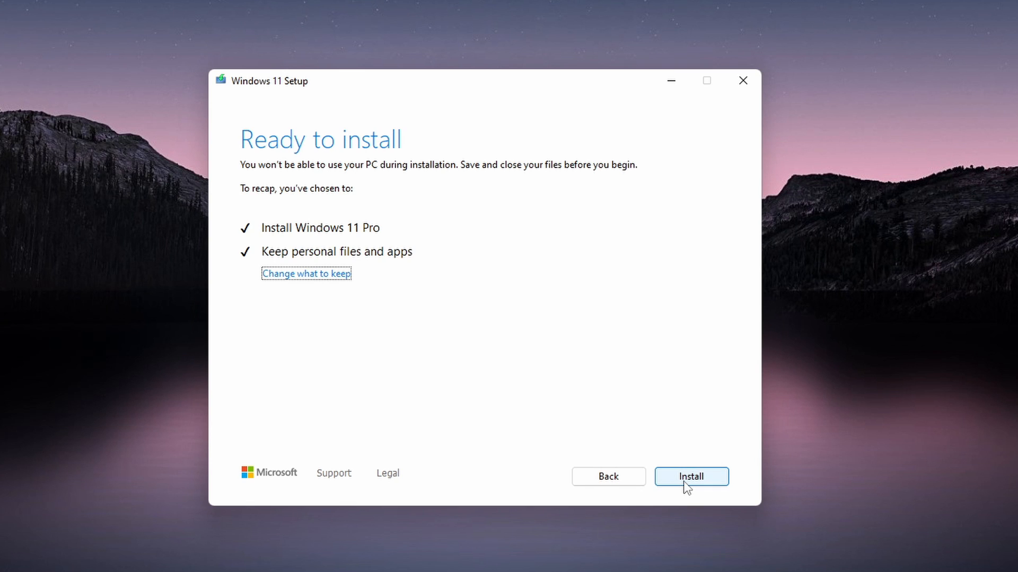
Review the keep options (nothing, files only), settle on Keep personal files and apps, and confirm.
{"action": "left_click", "coordinate": [305, 273]}
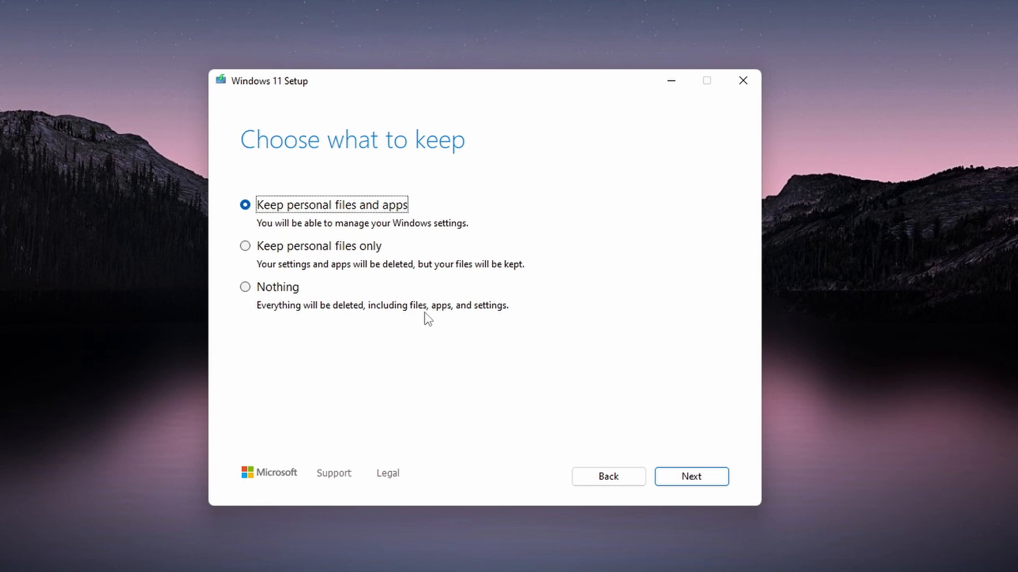
{"action": "left_click", "coordinate": [245, 287]}
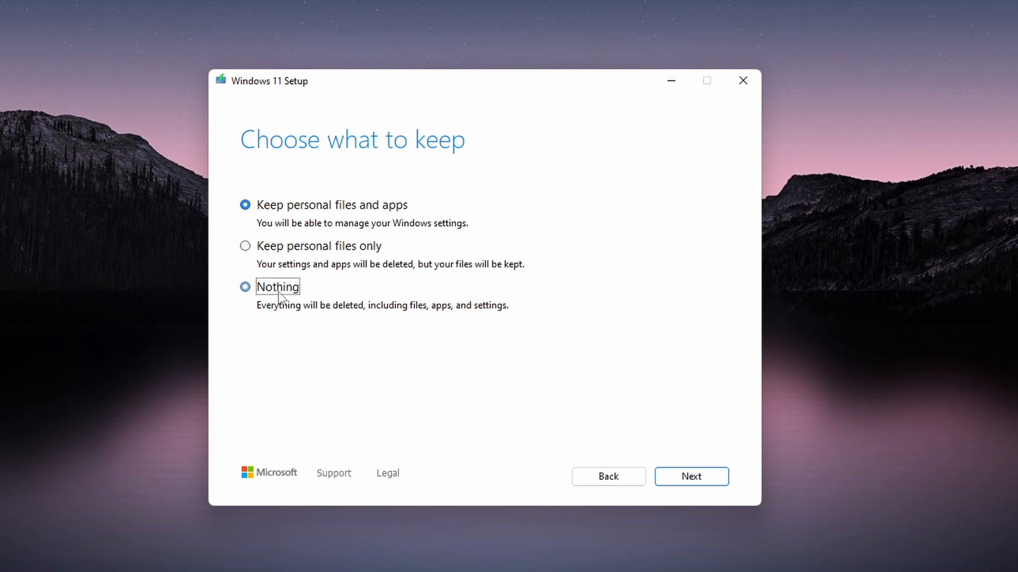
{"action": "left_click", "coordinate": [245, 287]}
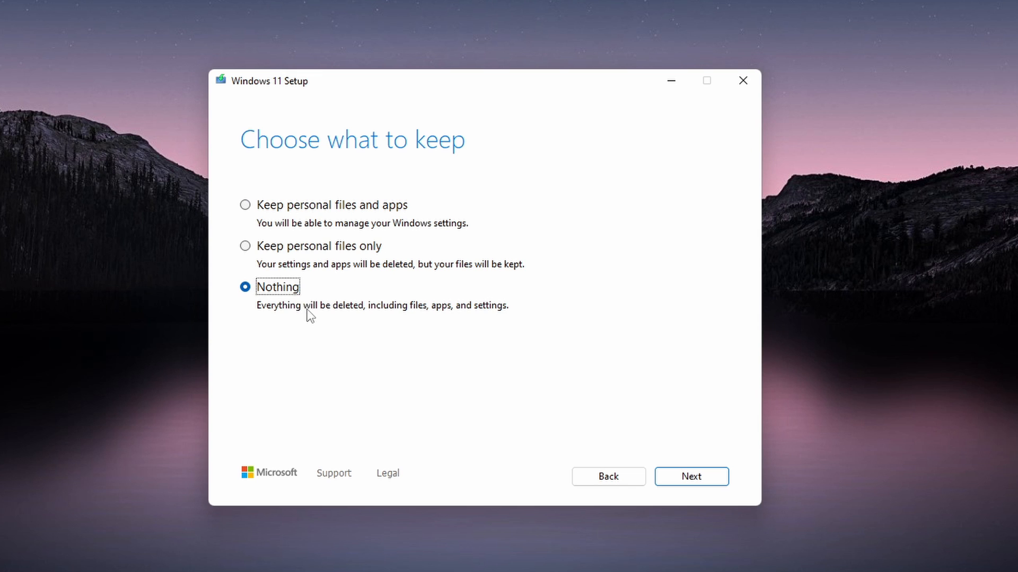
{"action": "mouse_move", "coordinate": [286, 319]}
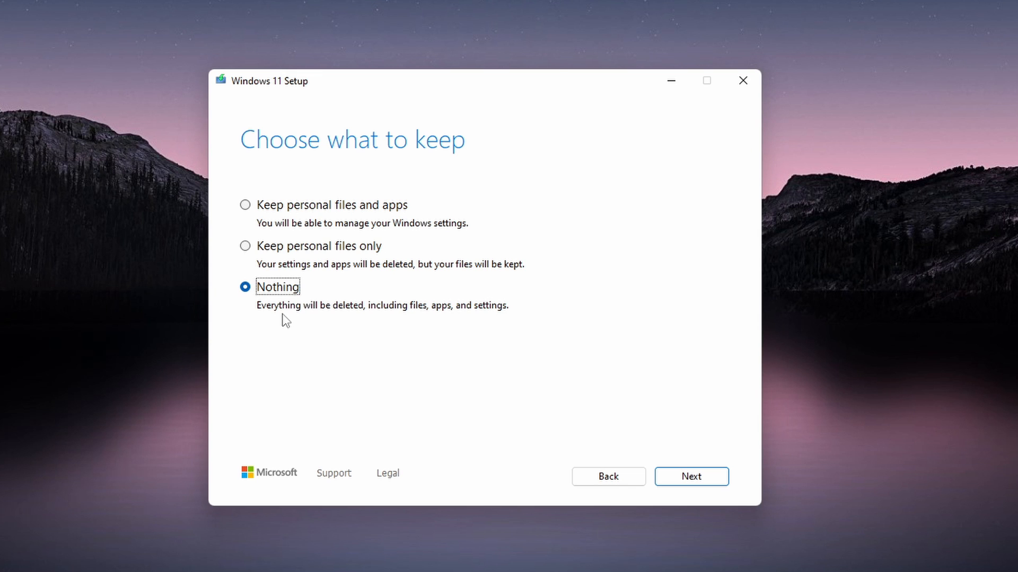
{"action": "mouse_move", "coordinate": [289, 257]}
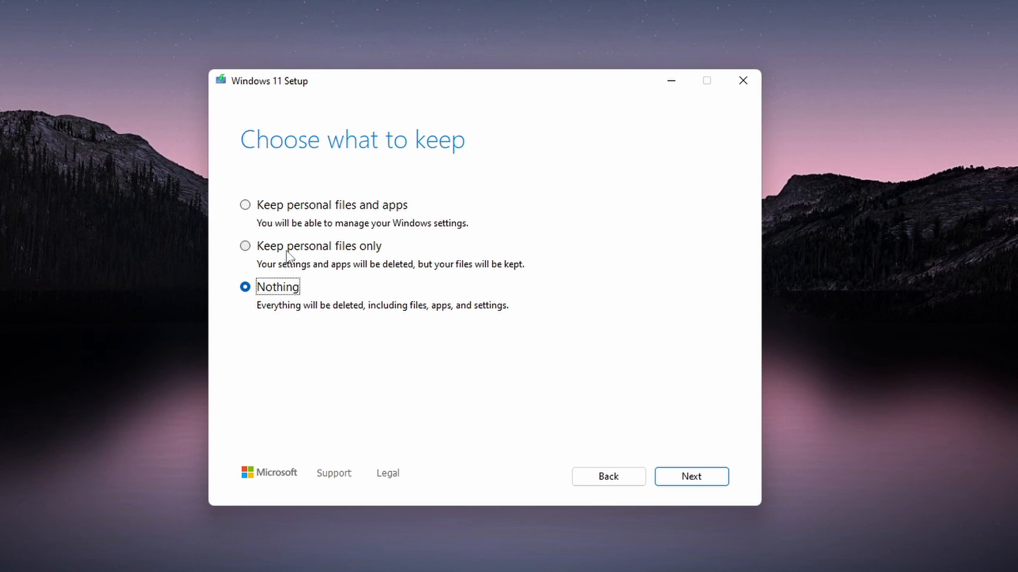
{"action": "left_click", "coordinate": [245, 246]}
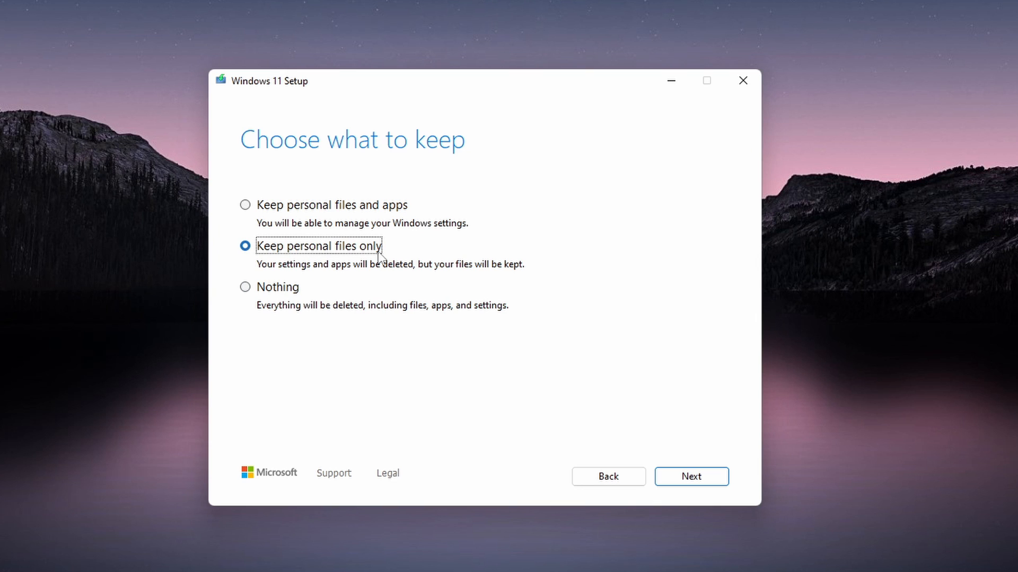
{"action": "mouse_move", "coordinate": [400, 263]}
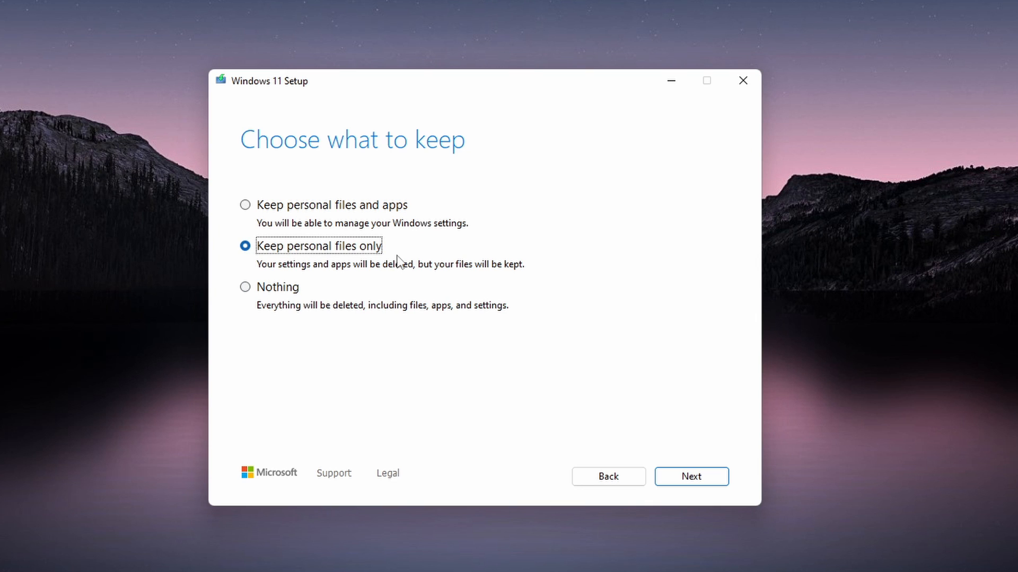
{"action": "mouse_move", "coordinate": [391, 222]}
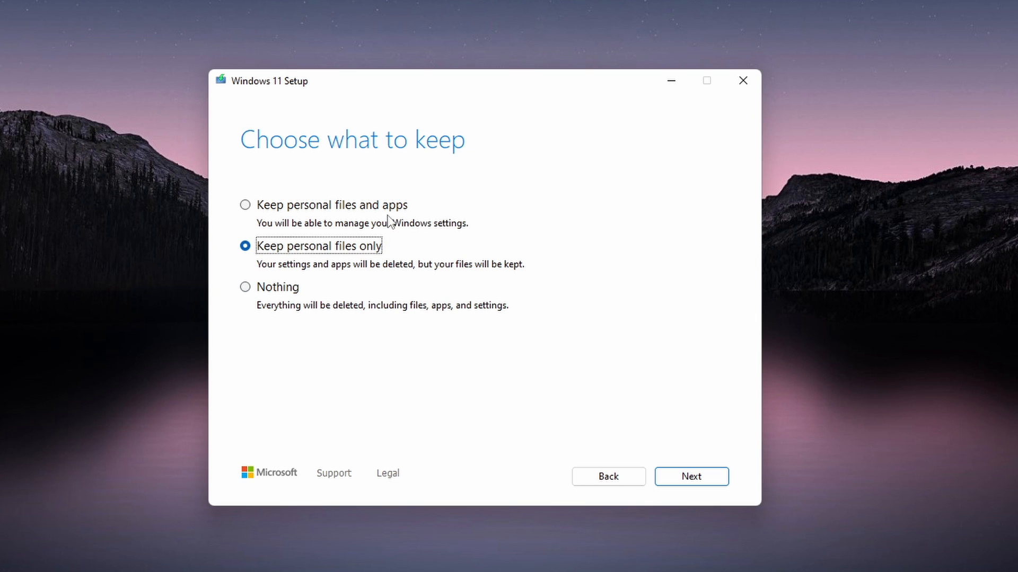
{"action": "left_click", "coordinate": [245, 205]}
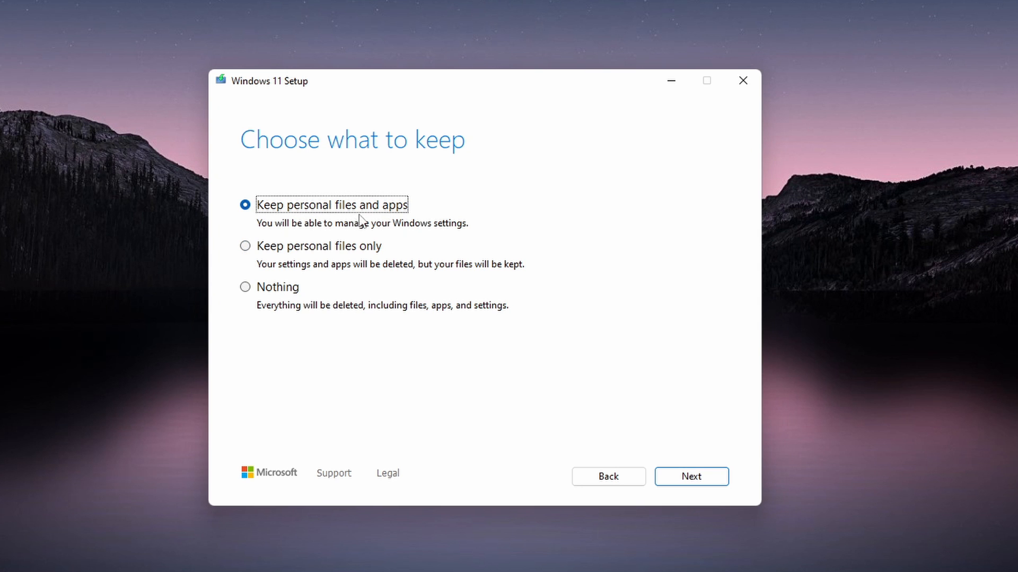
{"action": "mouse_move", "coordinate": [436, 242]}
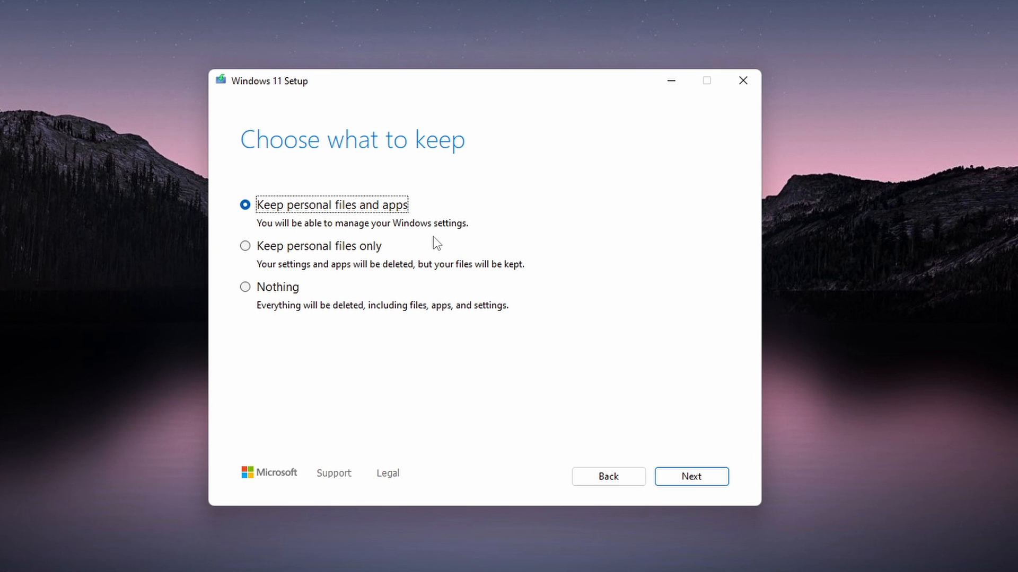
{"action": "mouse_move", "coordinate": [691, 477]}
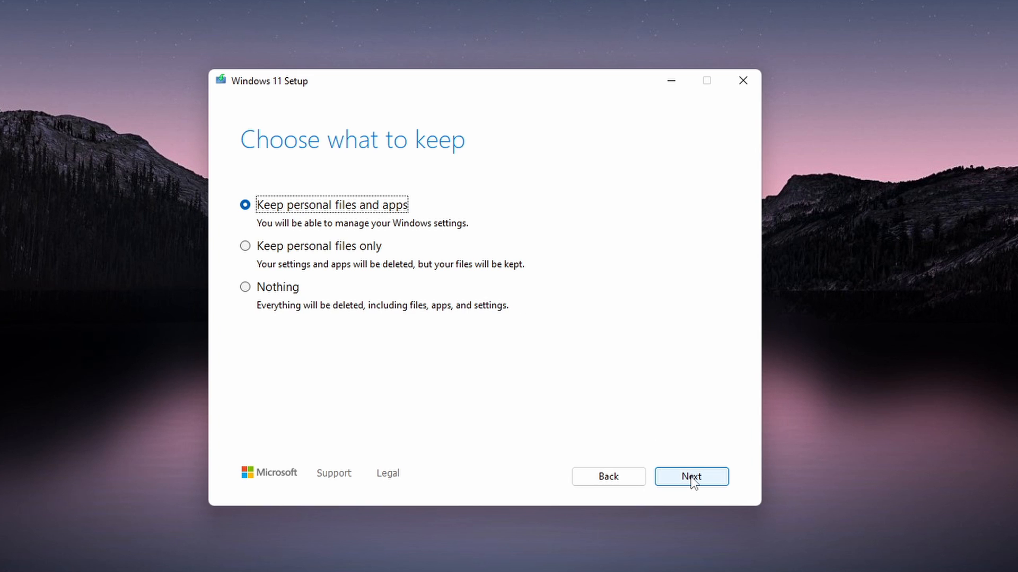
{"action": "left_click", "coordinate": [691, 476]}
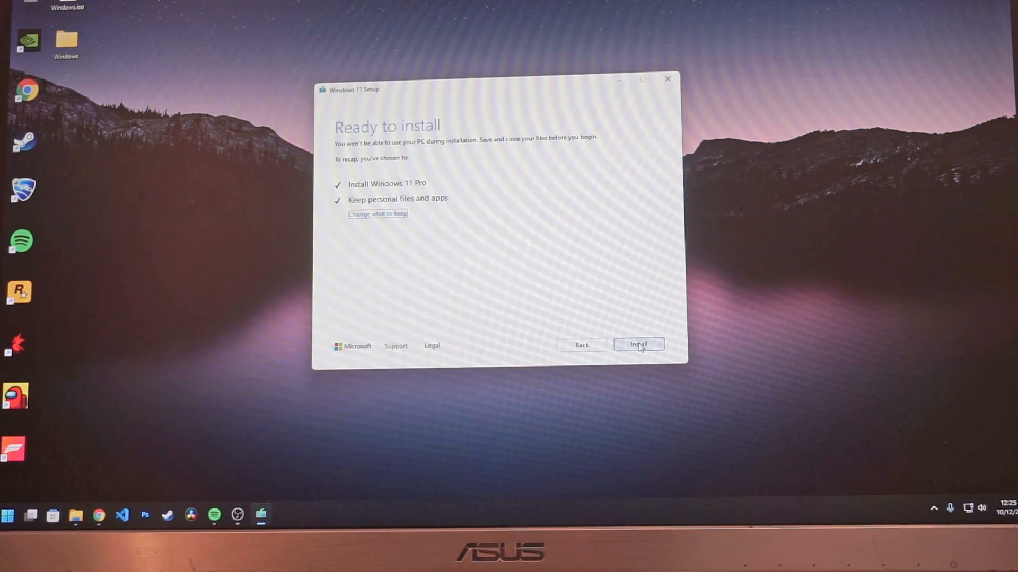
Start installing Windows 11 Pro, keeping personal files and apps.
{"action": "left_click", "coordinate": [638, 344]}
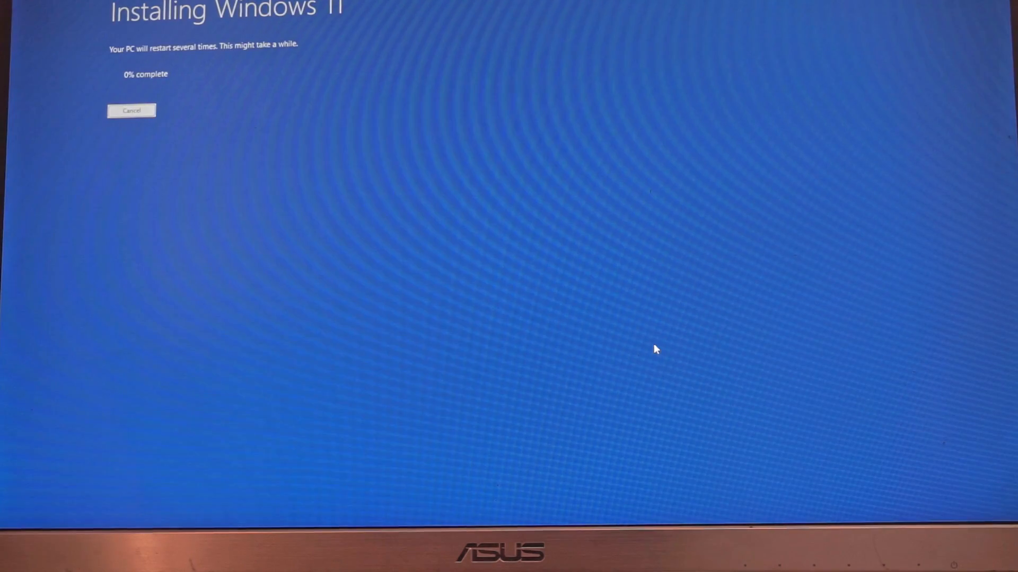